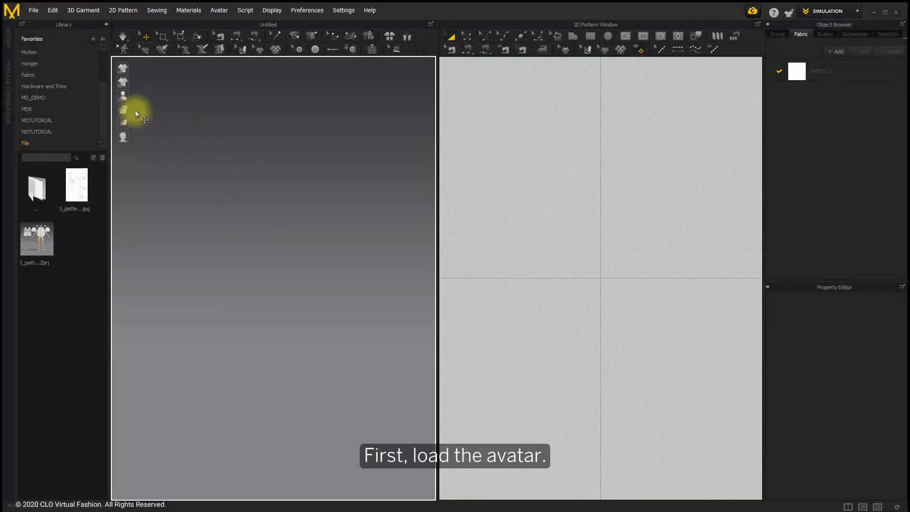
Load the female avatar from the Library's Avatar folder into the scene
click(29, 60)
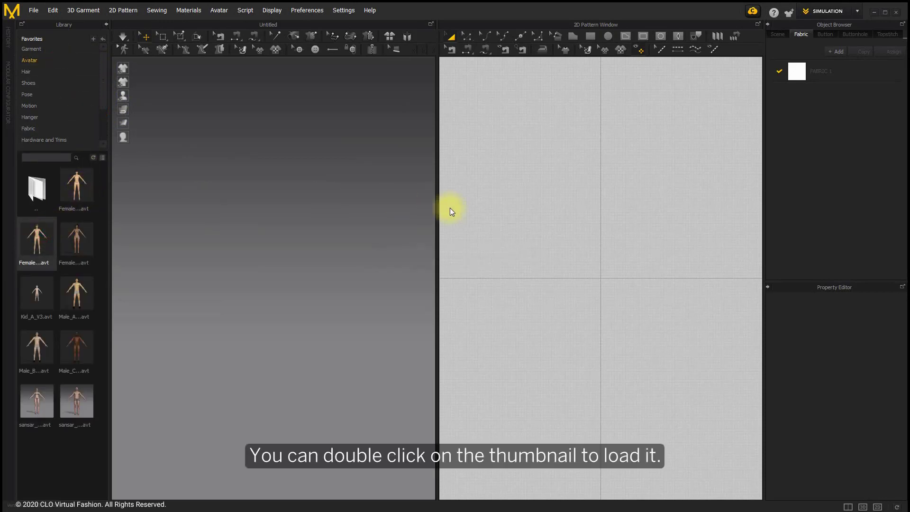
double_click(36, 240)
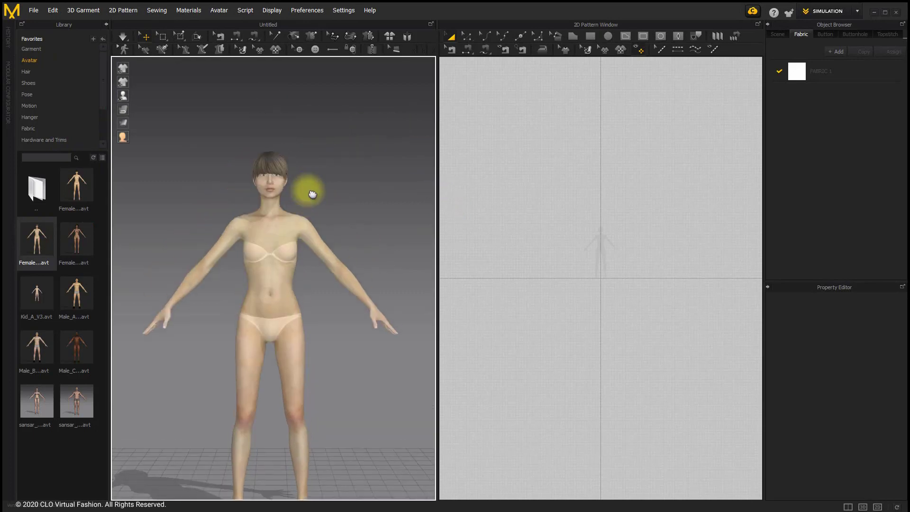
Trace a front bodice outline on the avatar: shoulder, neckline curve, straight centre front to waist, up into the armhole
click(201, 48)
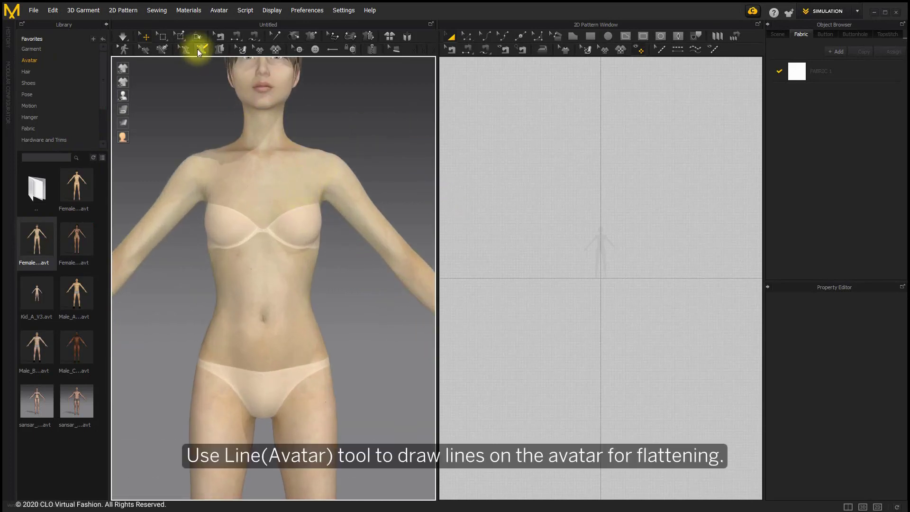
mouse_move(201, 48)
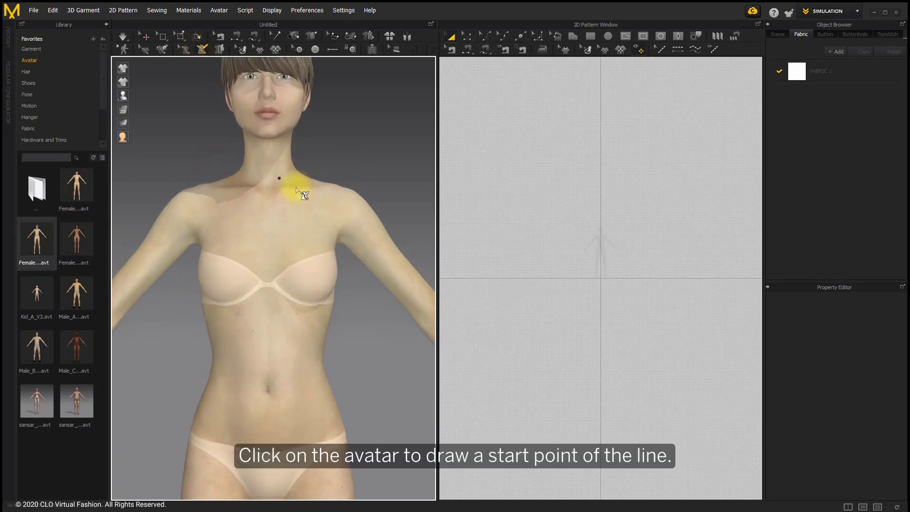
mouse_move(311, 189)
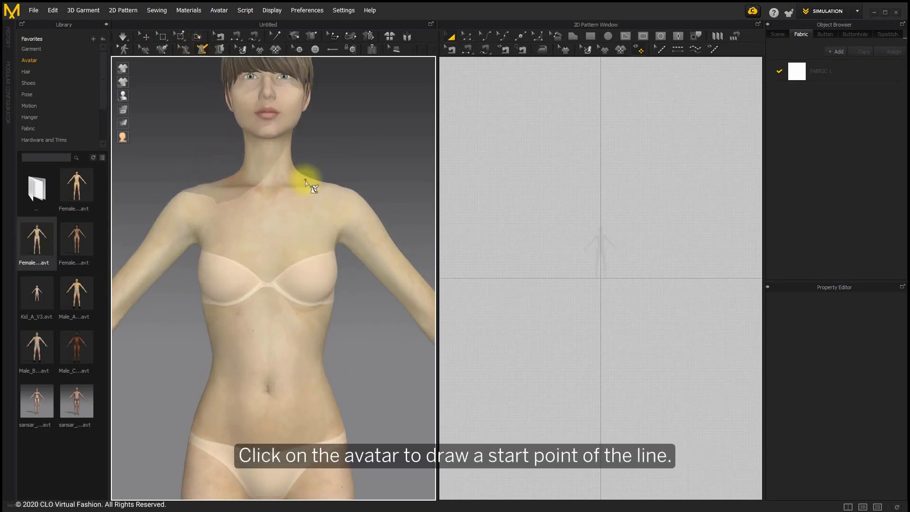
click(302, 198)
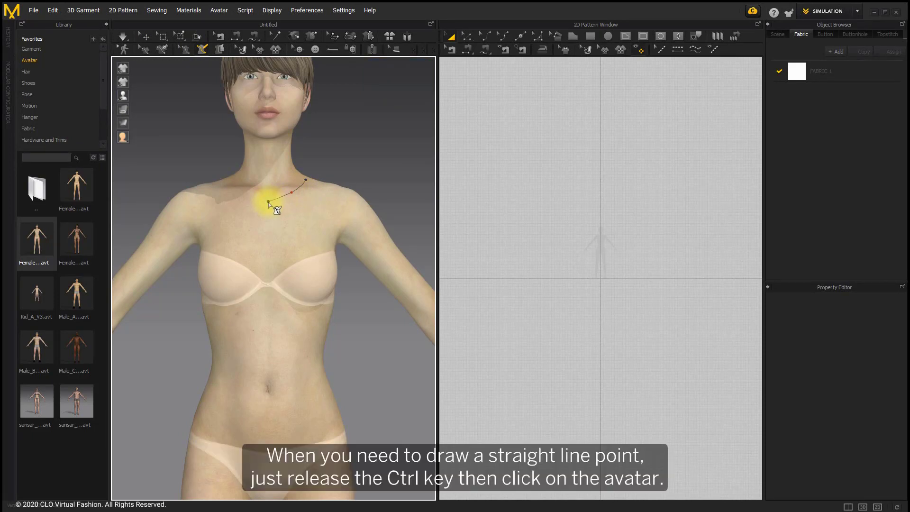
click(269, 201)
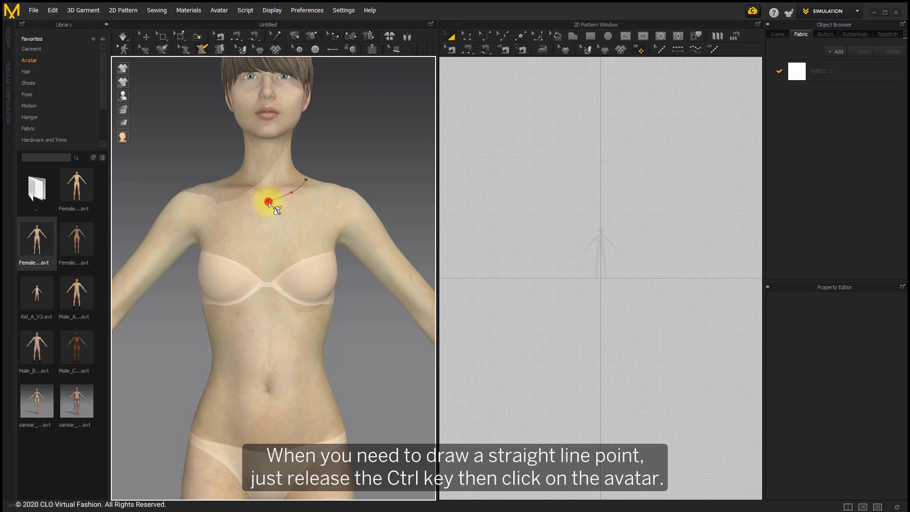
click(244, 326)
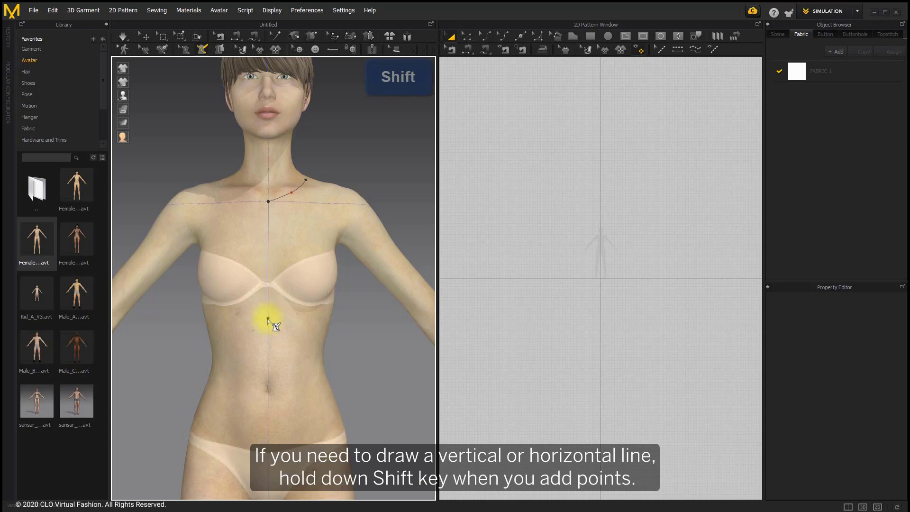
click(268, 362)
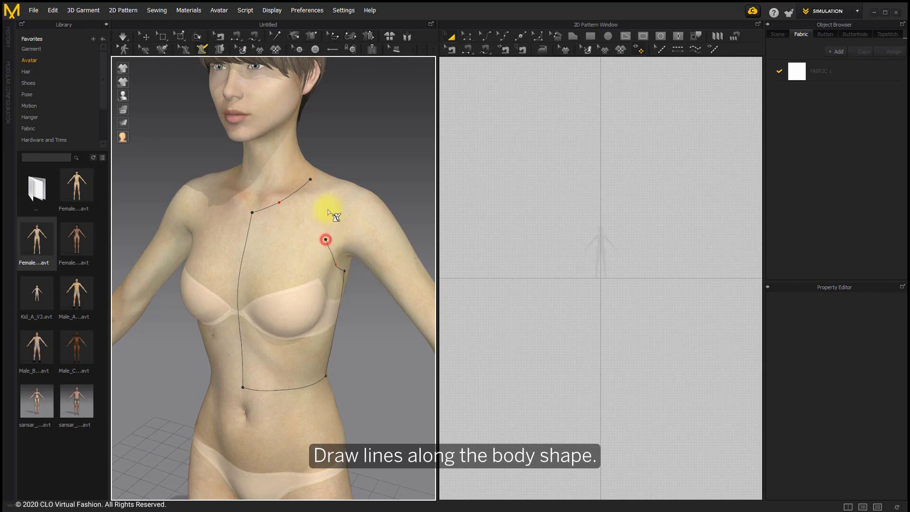
click(342, 200)
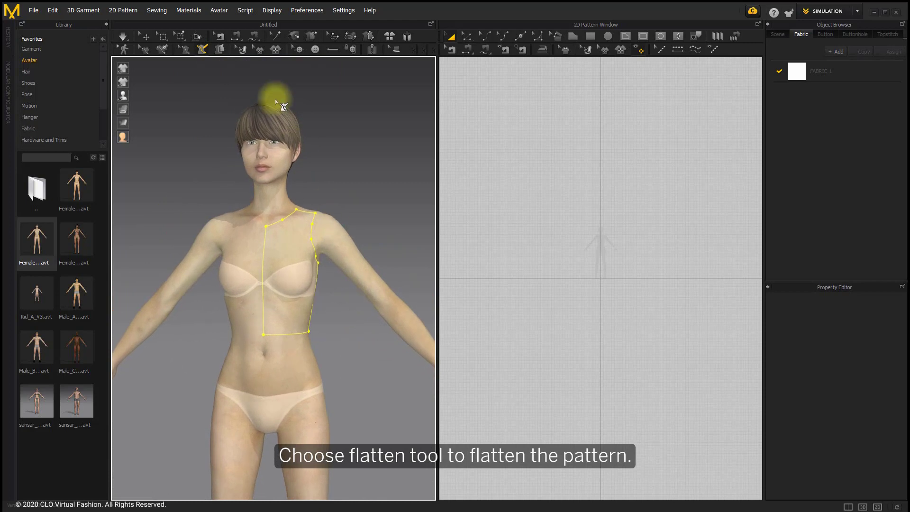
Flatten the traced front bodice area on the avatar into a pattern
click(219, 49)
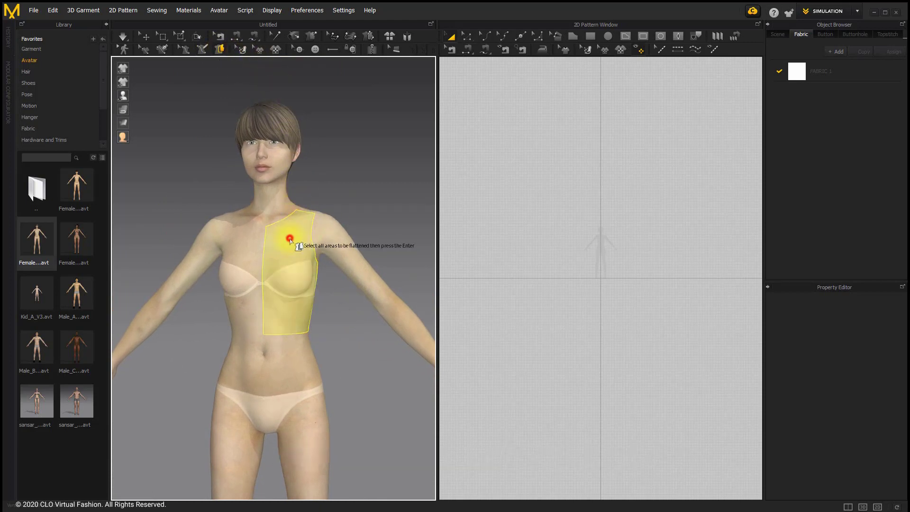
mouse_move(290, 241)
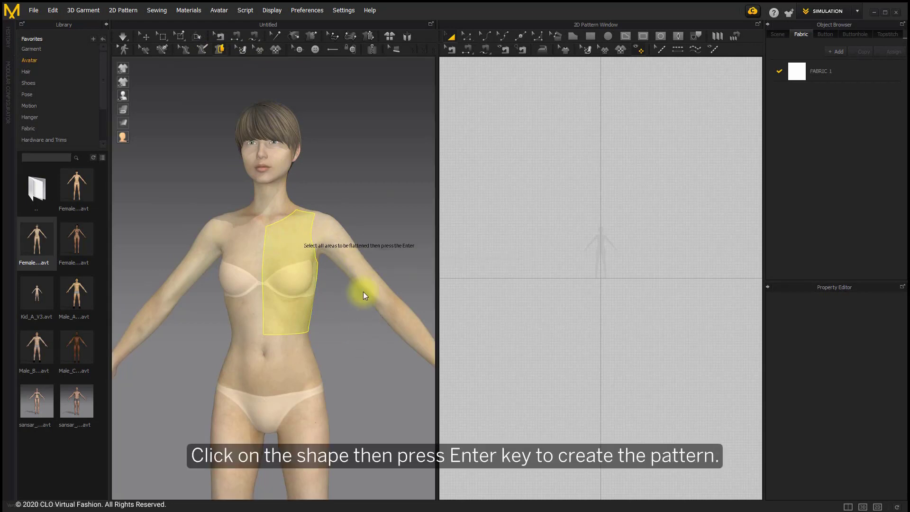
key(Return)
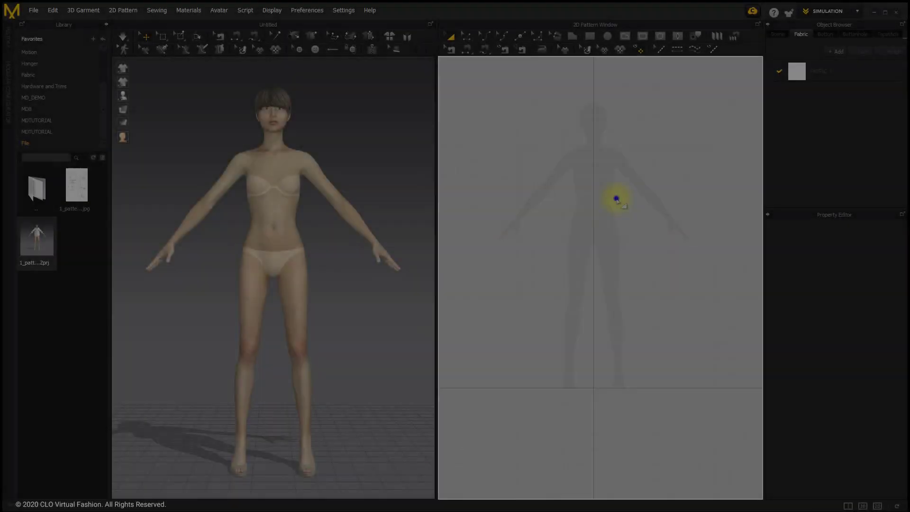
Add the bodice/sleeve/strip reference picture as the 2D pattern window's background image
right_click(616, 199)
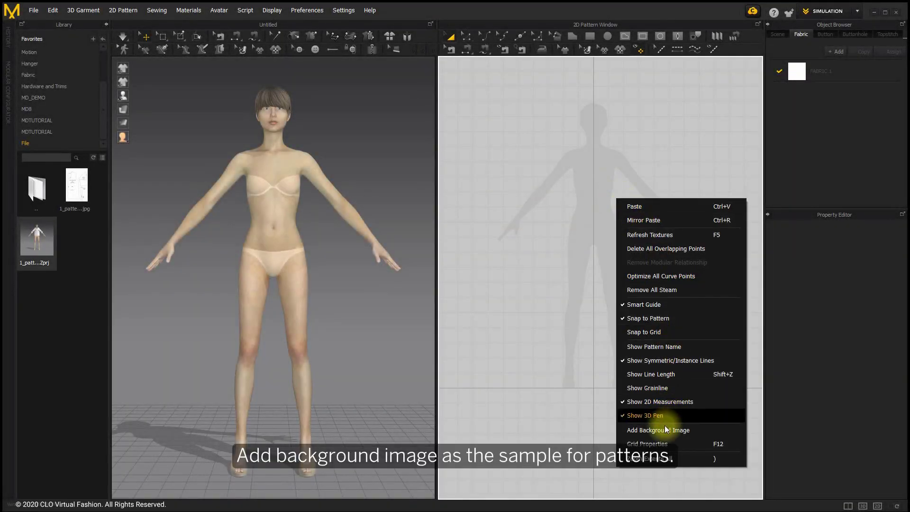
click(659, 431)
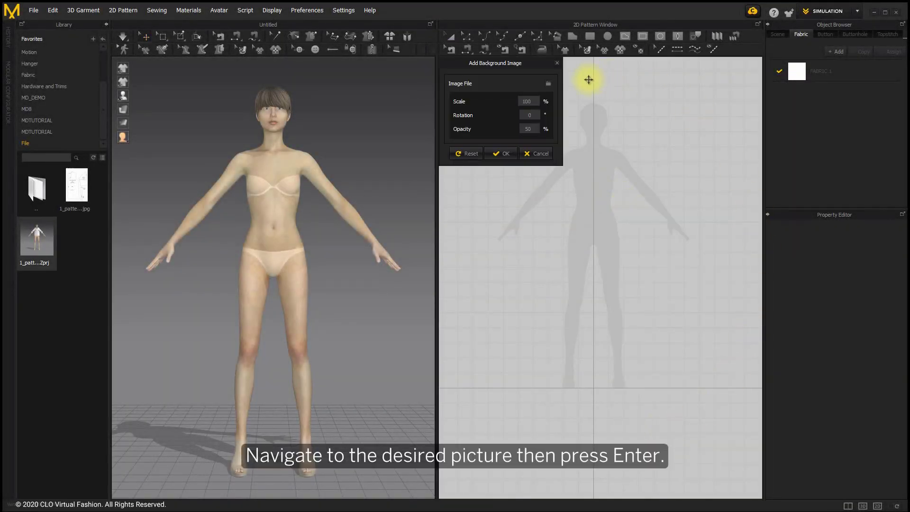
click(546, 83)
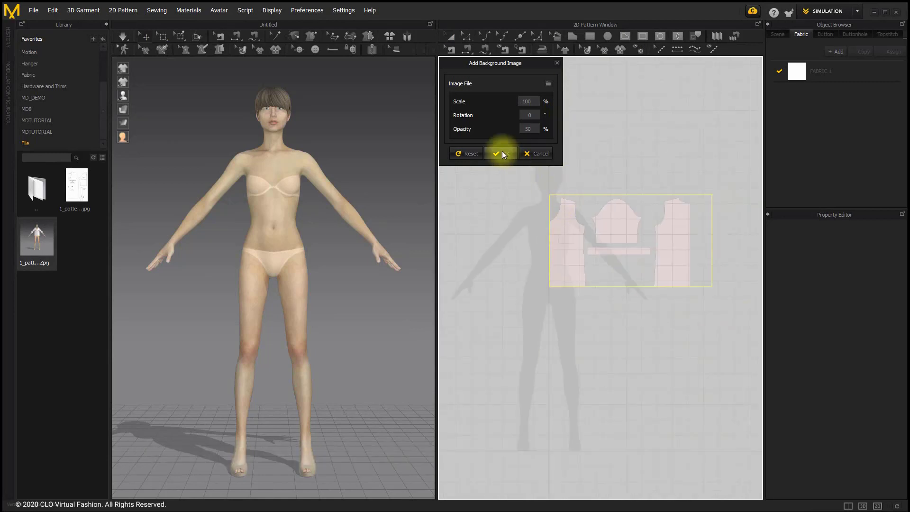
click(495, 153)
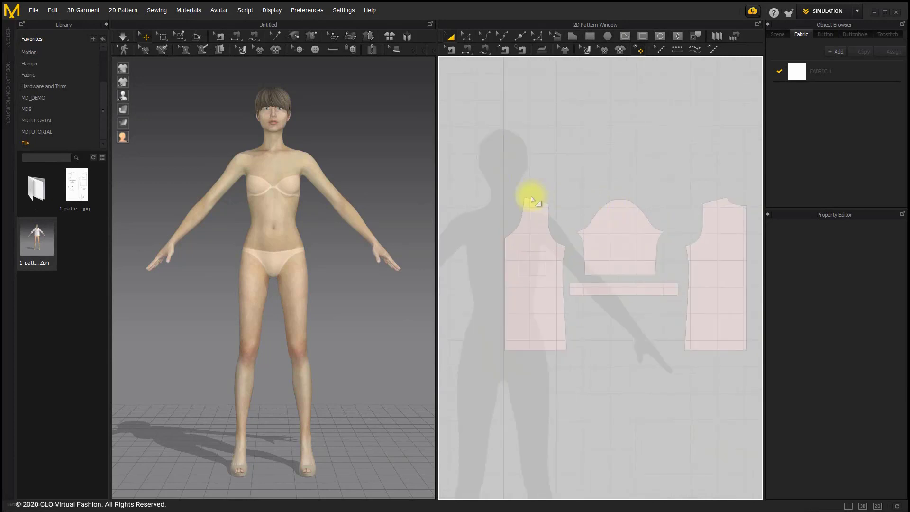
click(660, 36)
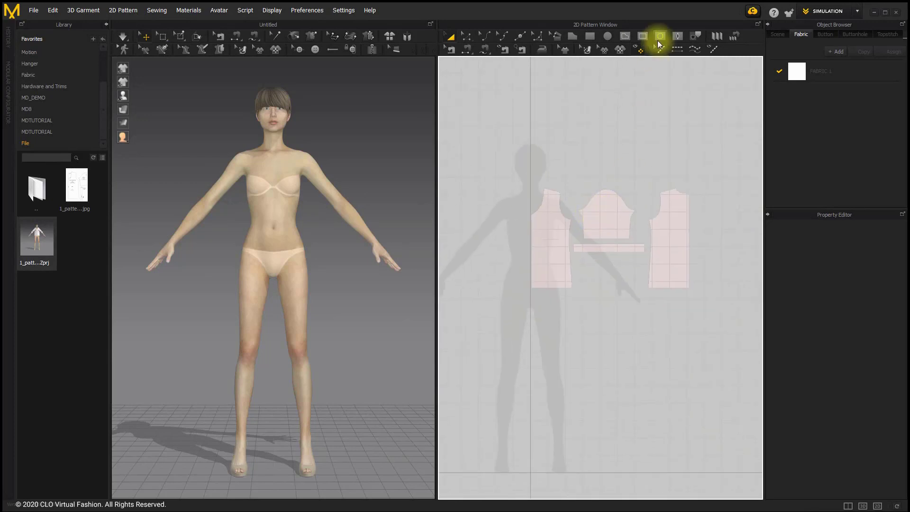
mouse_move(589, 36)
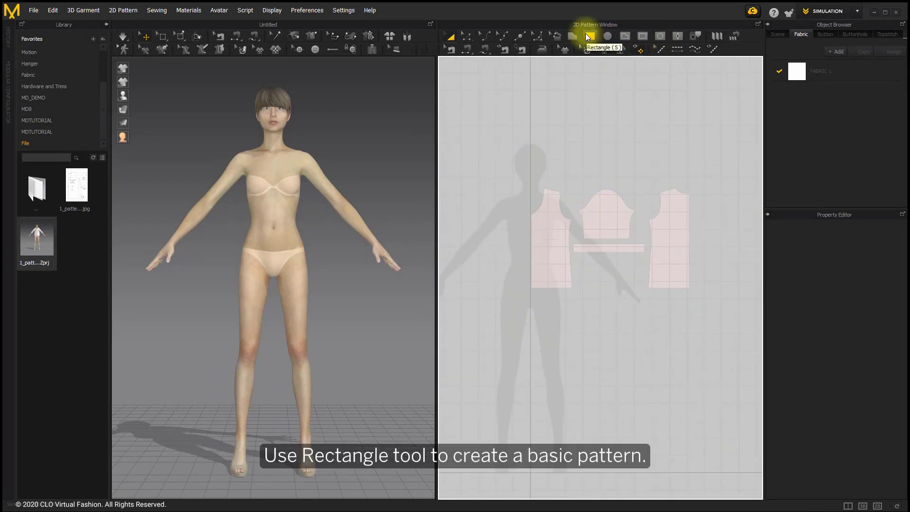
Draw a rectangular pattern over the front bodice reference and hide 2D textures so the reference shows
click(589, 36)
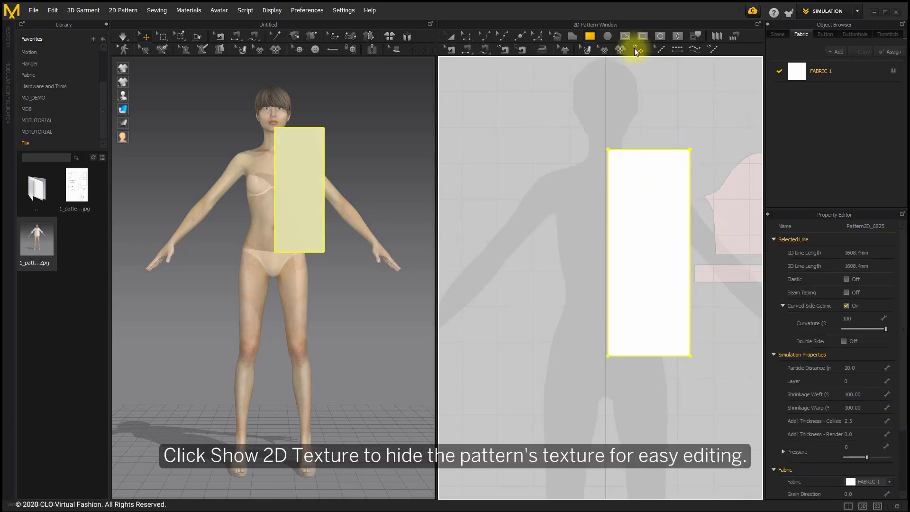
click(637, 50)
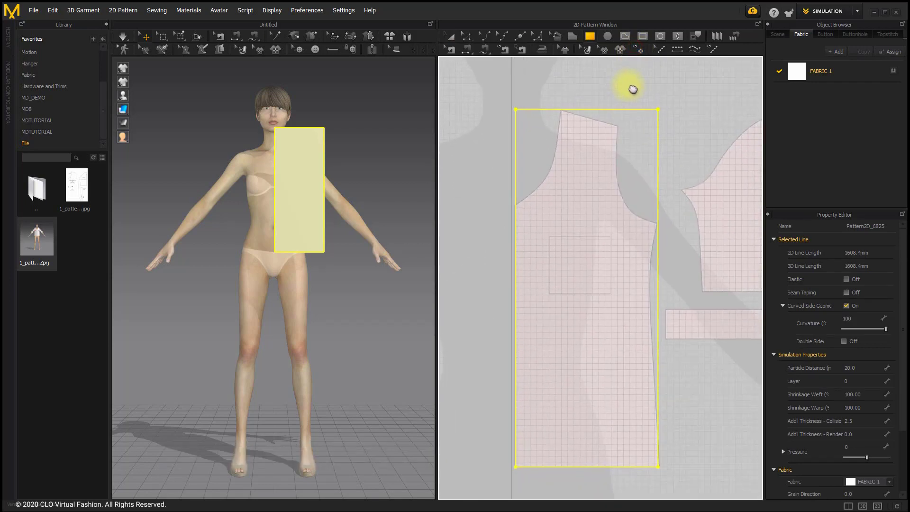
mouse_move(520, 38)
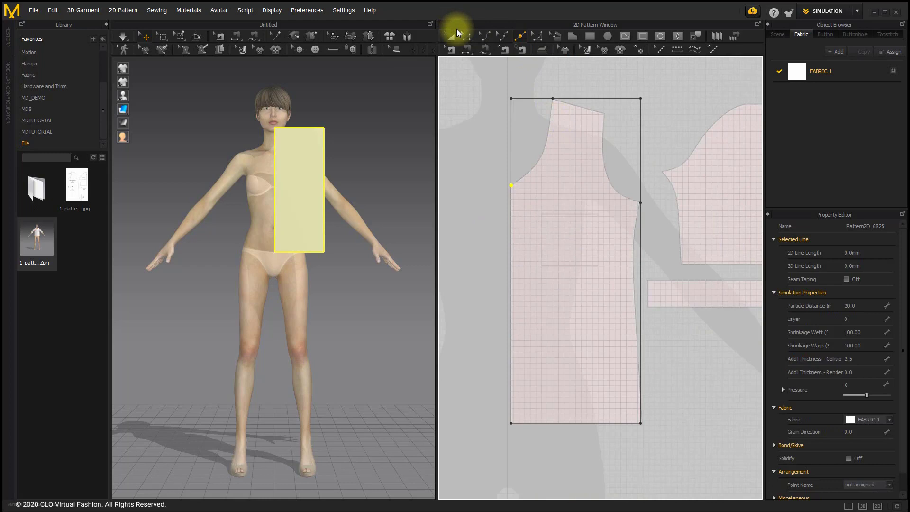
mouse_move(450, 36)
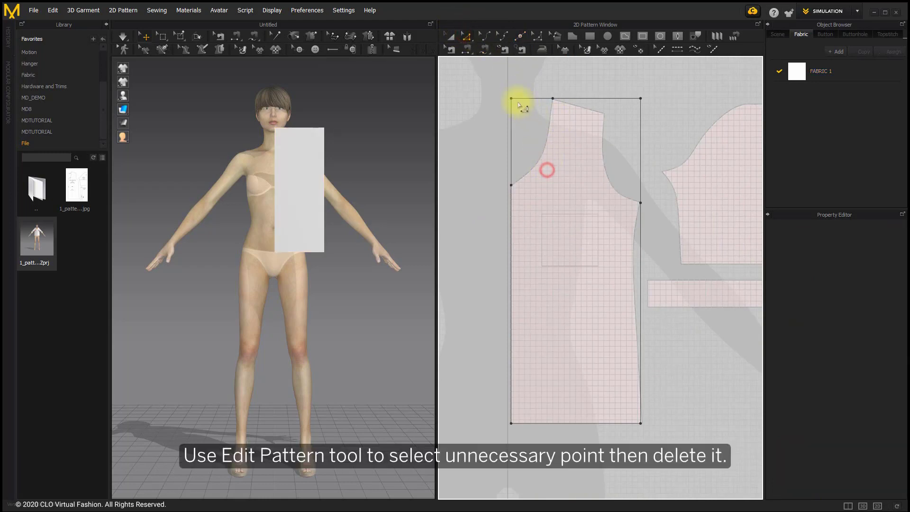
Delete the rectangle's top-left corner point and reshape it into the front bodice with shoulder, neckline and armhole
right_click(512, 99)
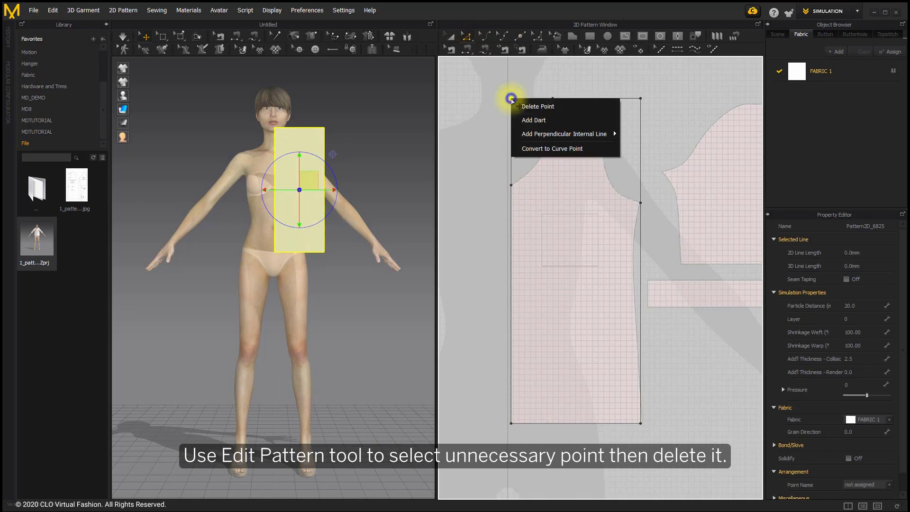
click(537, 106)
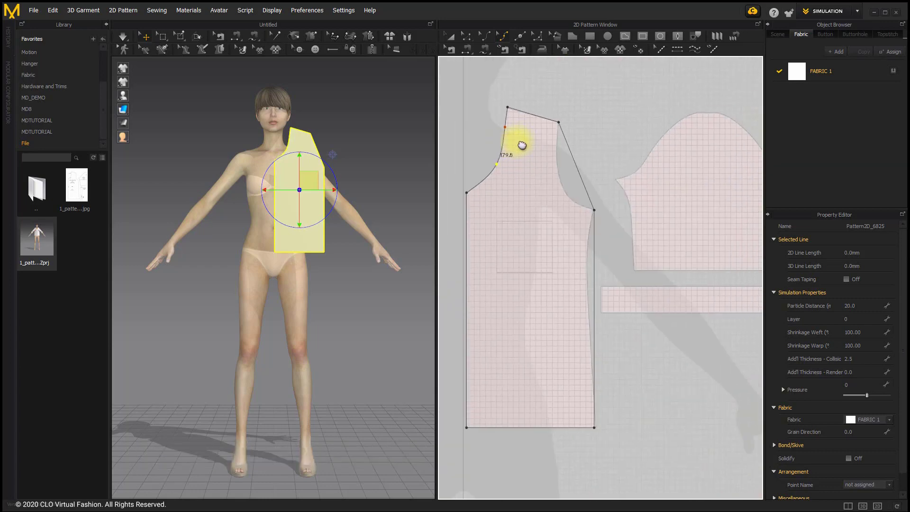
scroll(up, 3)
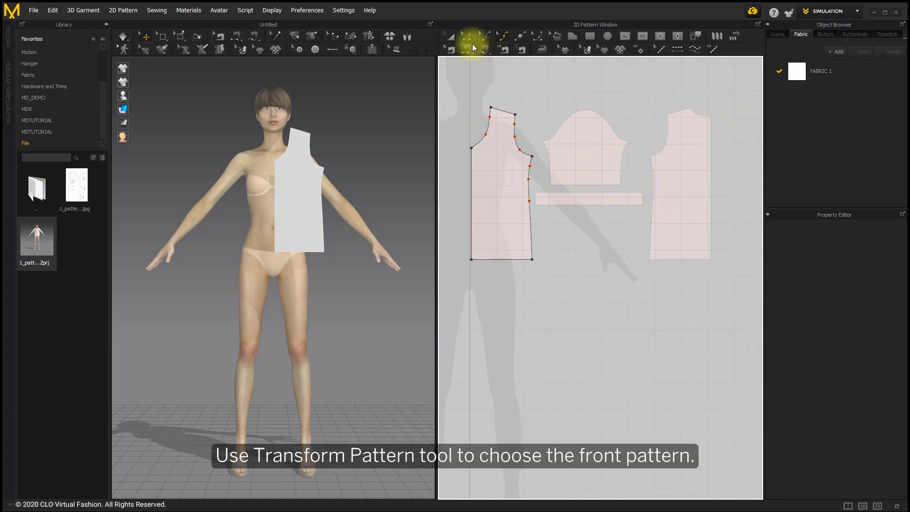
mouse_move(451, 36)
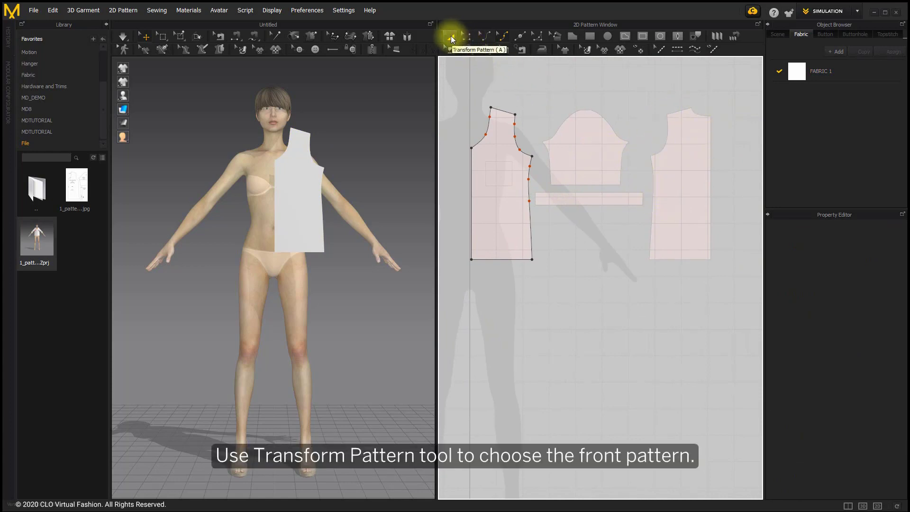
Mirror-paste the left front bodice and place the copy over the right-hand bodice trace
click(501, 162)
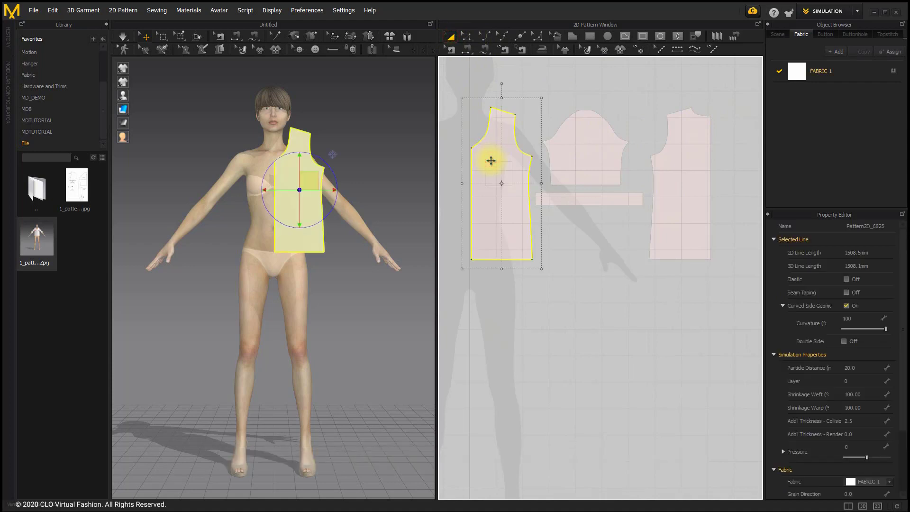
right_click(500, 157)
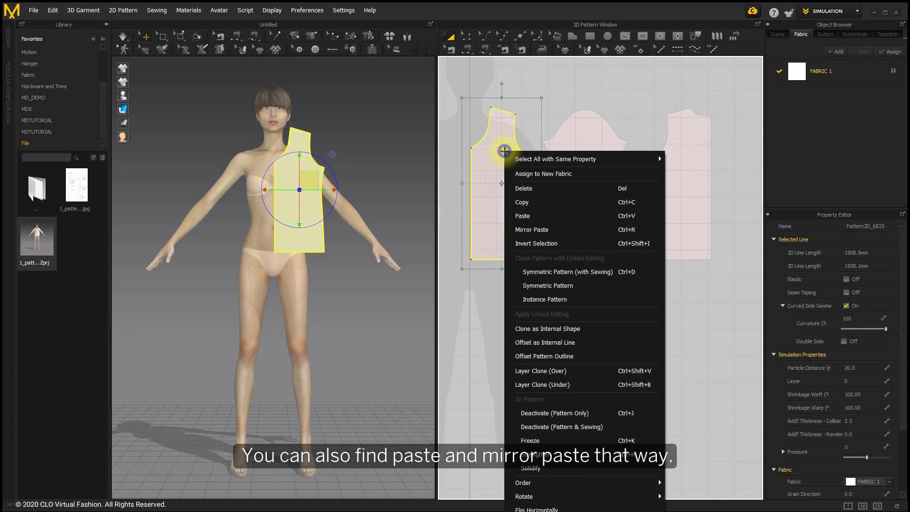
mouse_move(525, 216)
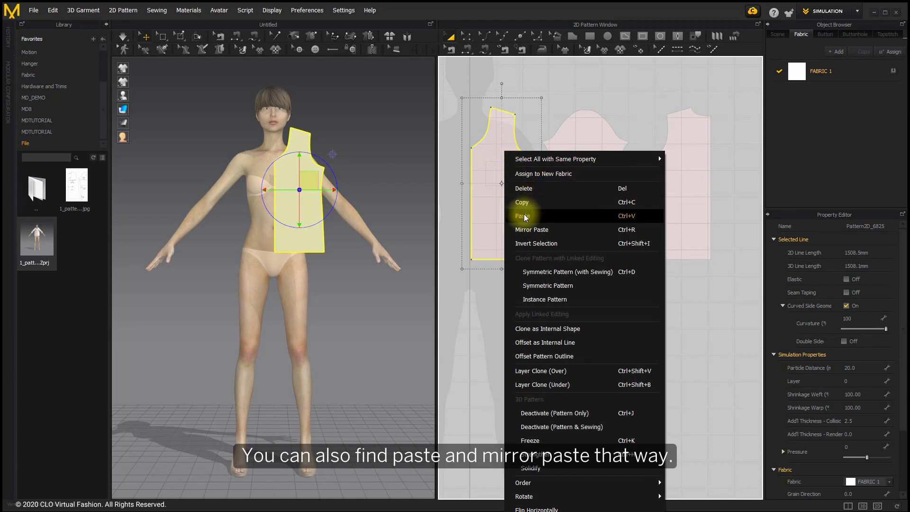
click(522, 215)
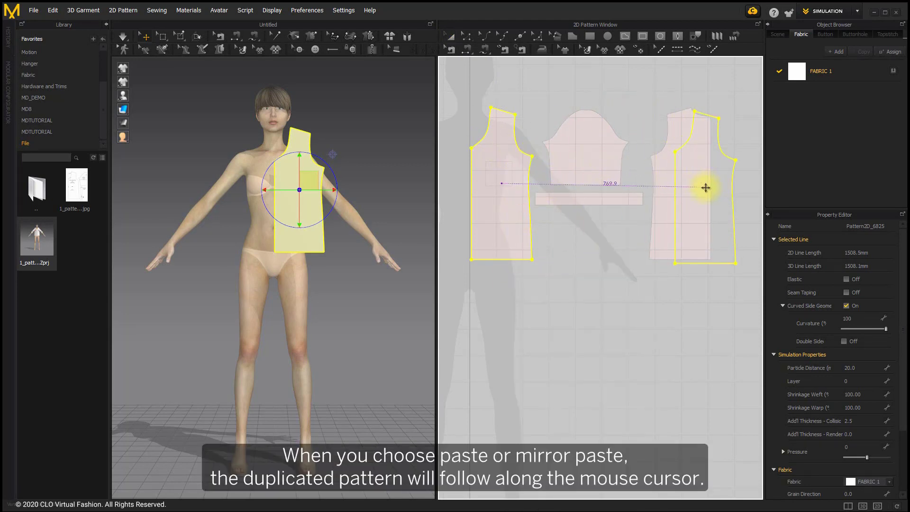
mouse_move(688, 182)
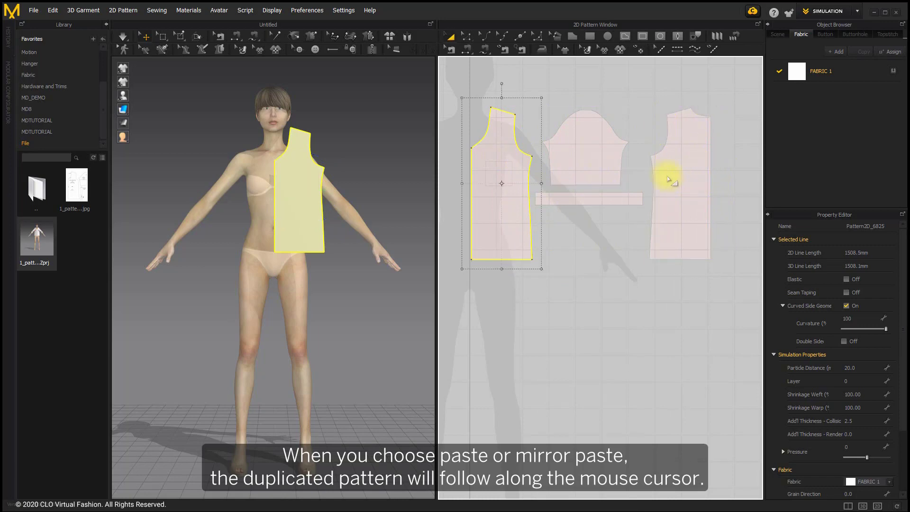
right_click(511, 145)
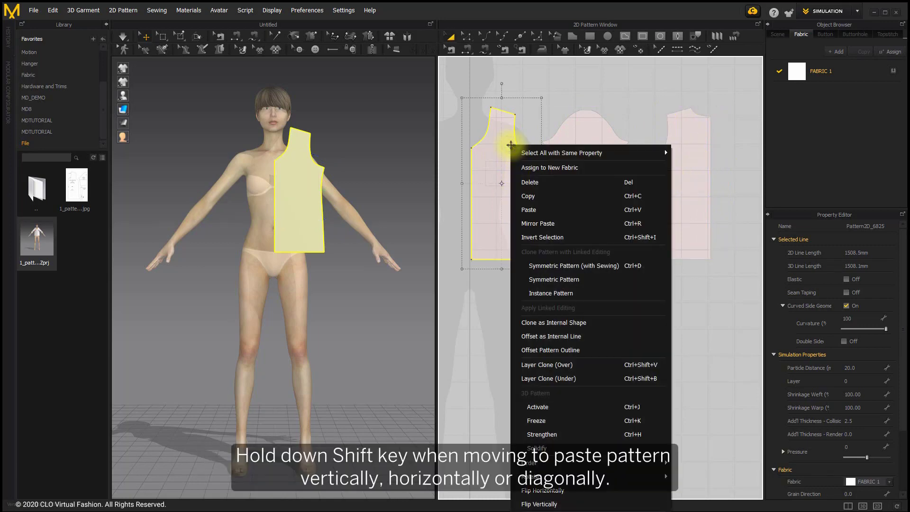
click(528, 210)
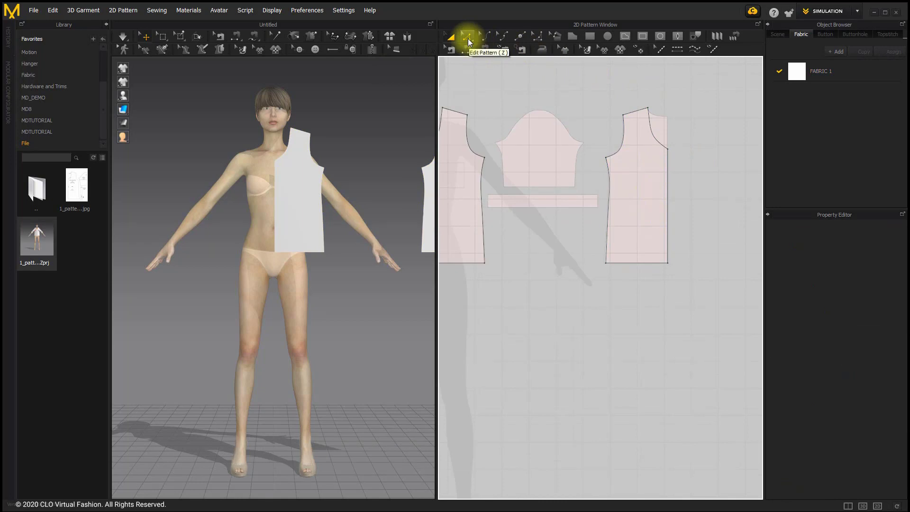
Adjust the right-hand bodice's shoulder points and shape its neckline with curve points
click(464, 37)
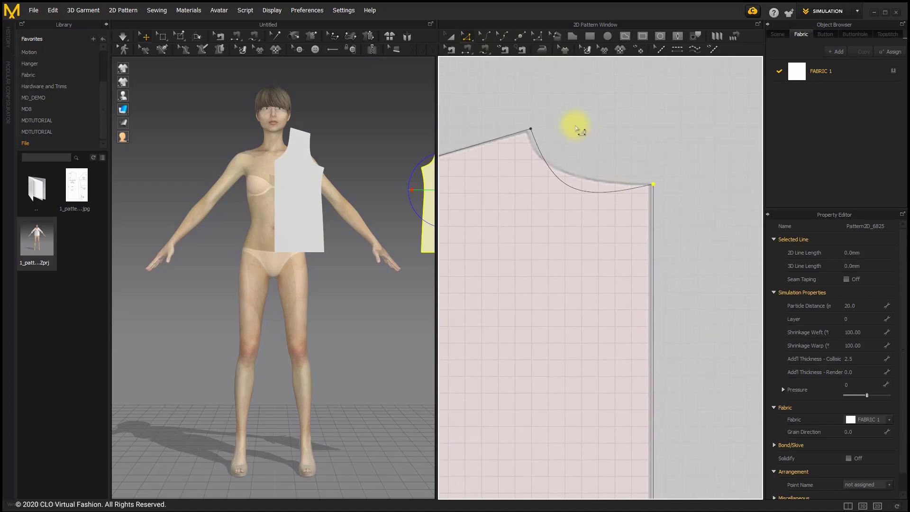
click(500, 38)
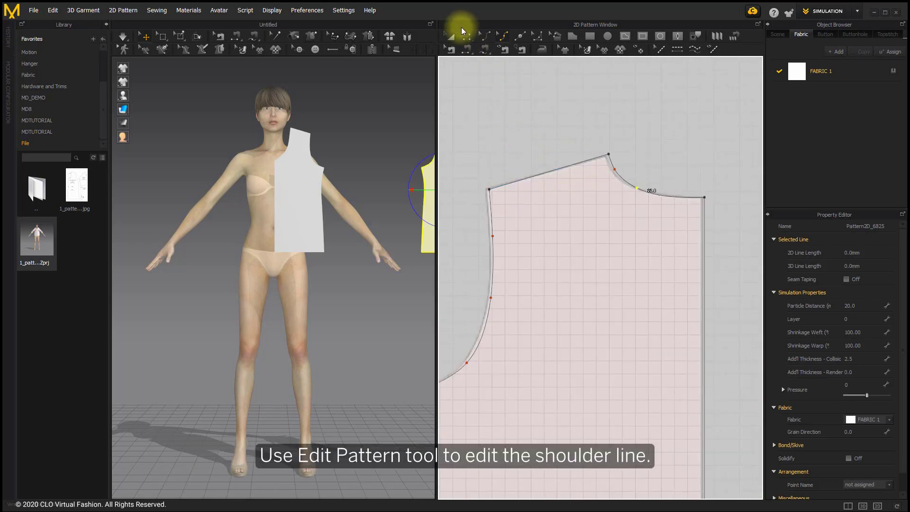
click(505, 186)
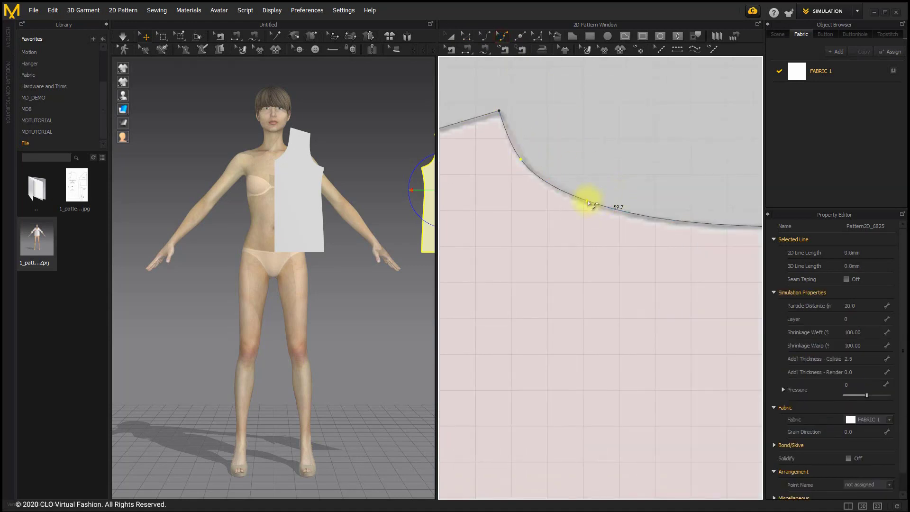
mouse_move(597, 174)
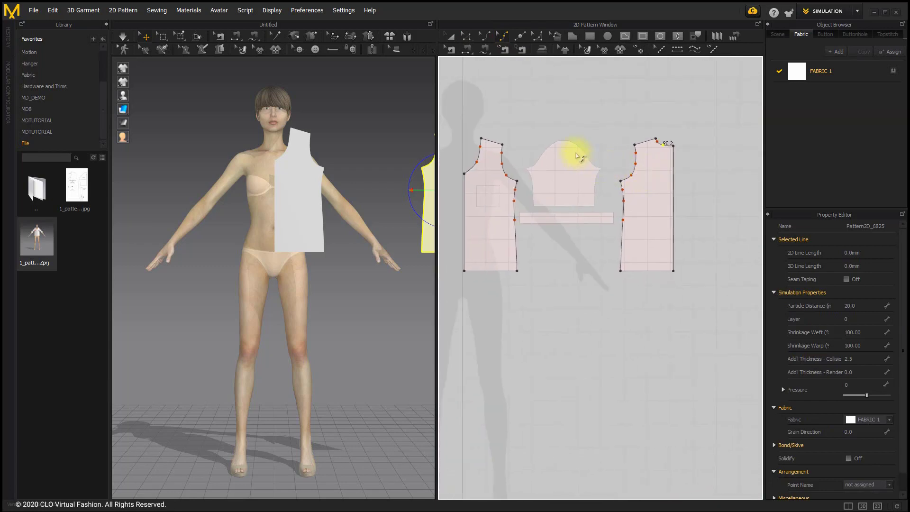
mouse_move(631, 58)
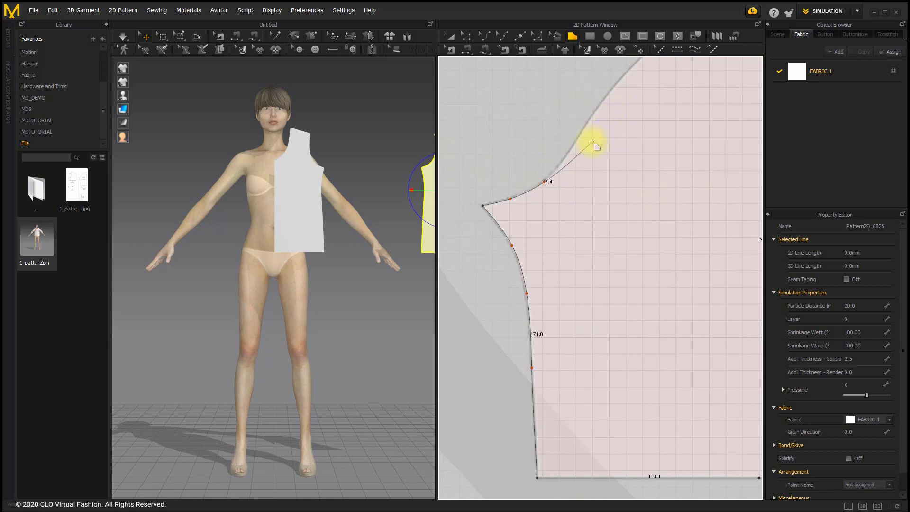
Draw the half sleeve as a closed polygon over the sleeve reference
scroll(up, 3)
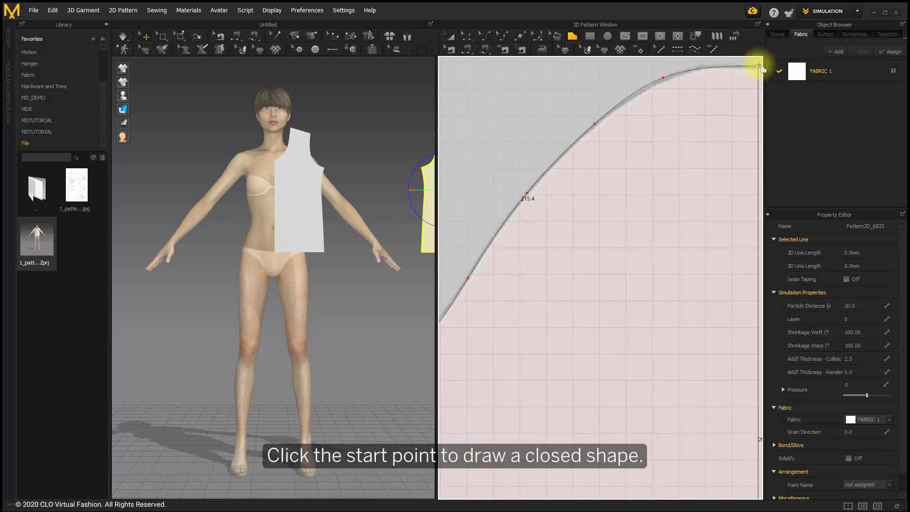
click(574, 139)
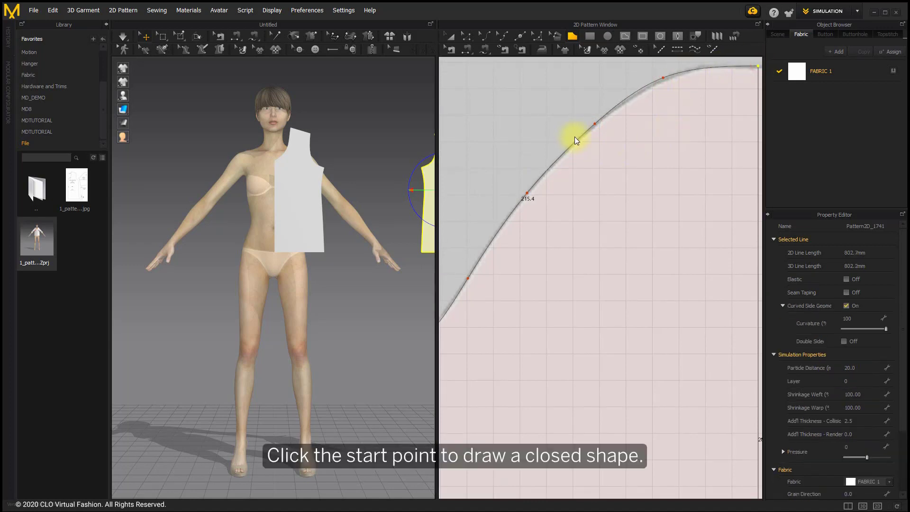
click(582, 131)
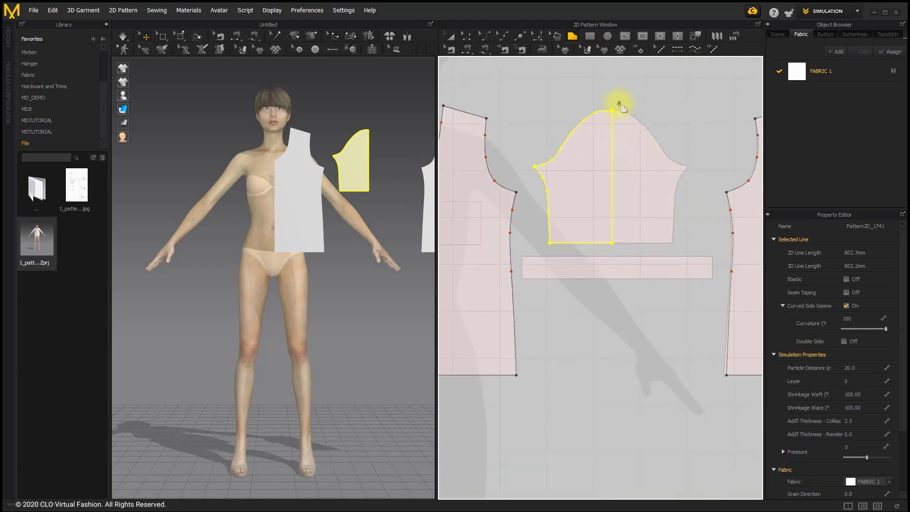
mouse_move(472, 27)
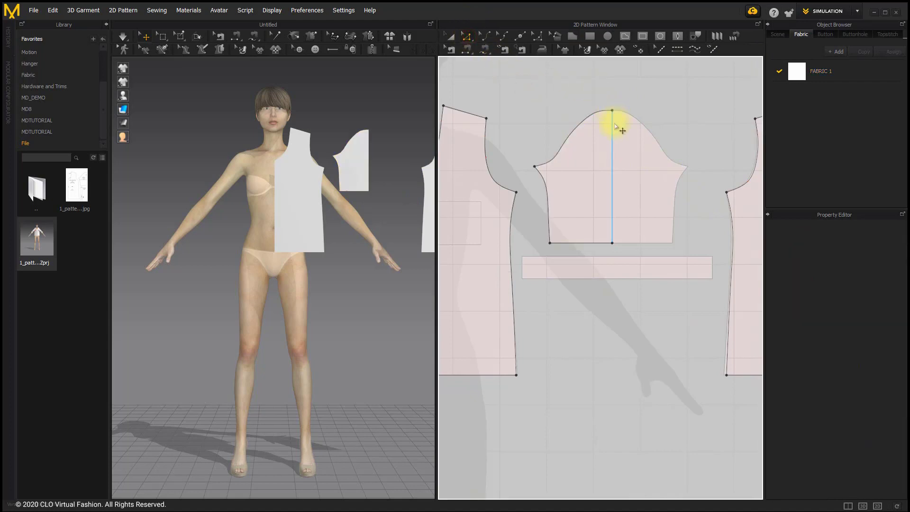
Unfold the half sleeve along its straight centre edge into a full symmetrical sleeve
right_click(611, 116)
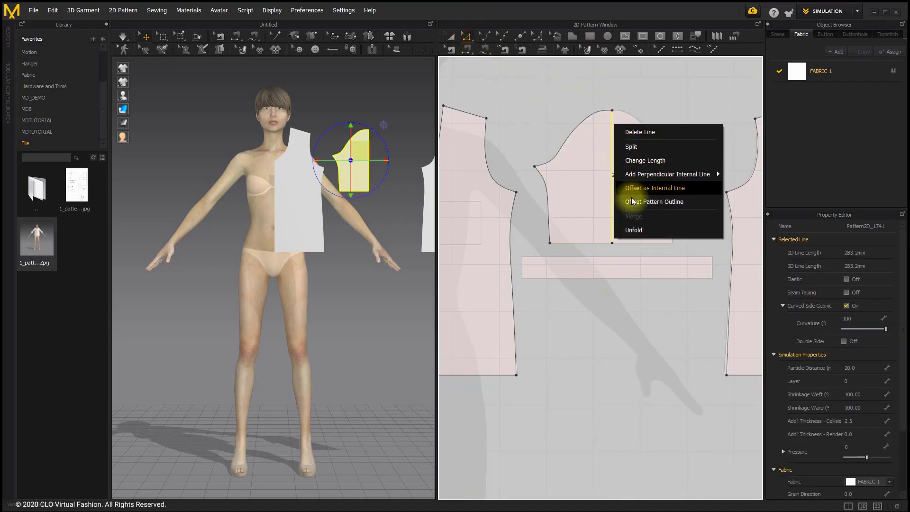
click(634, 229)
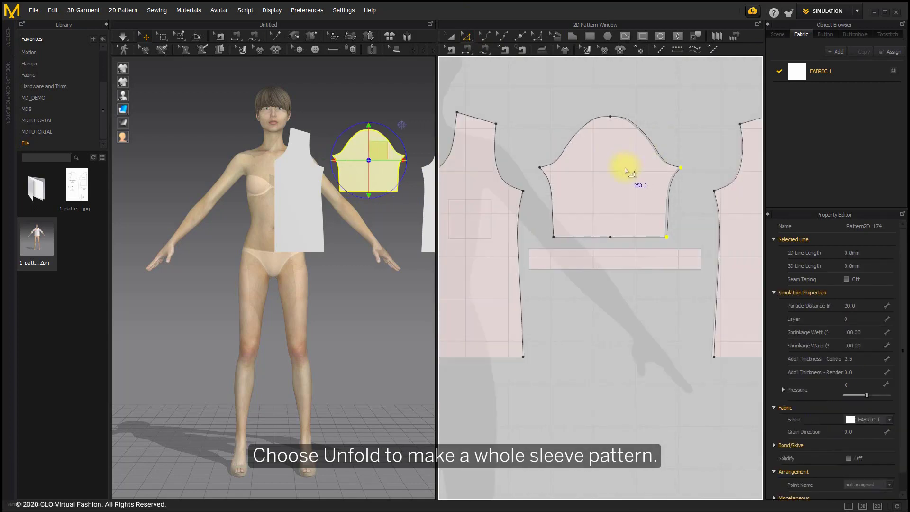
click(607, 39)
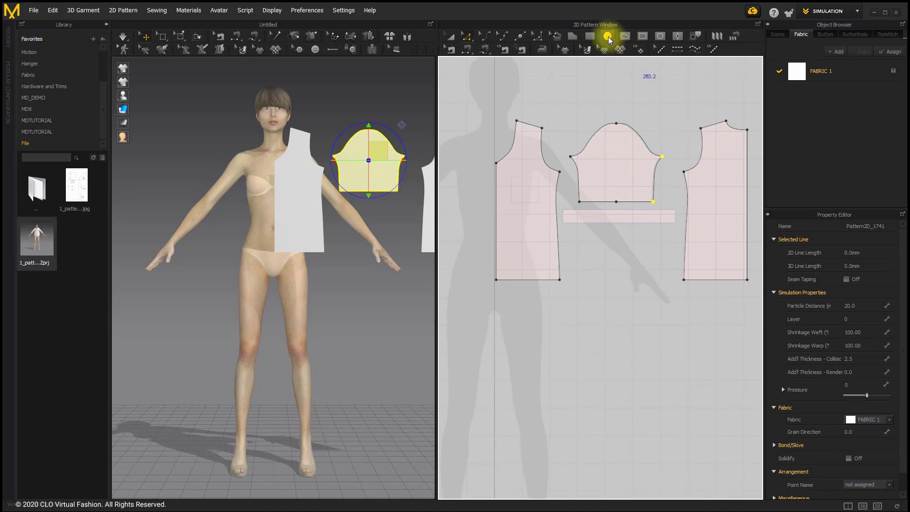
mouse_move(592, 38)
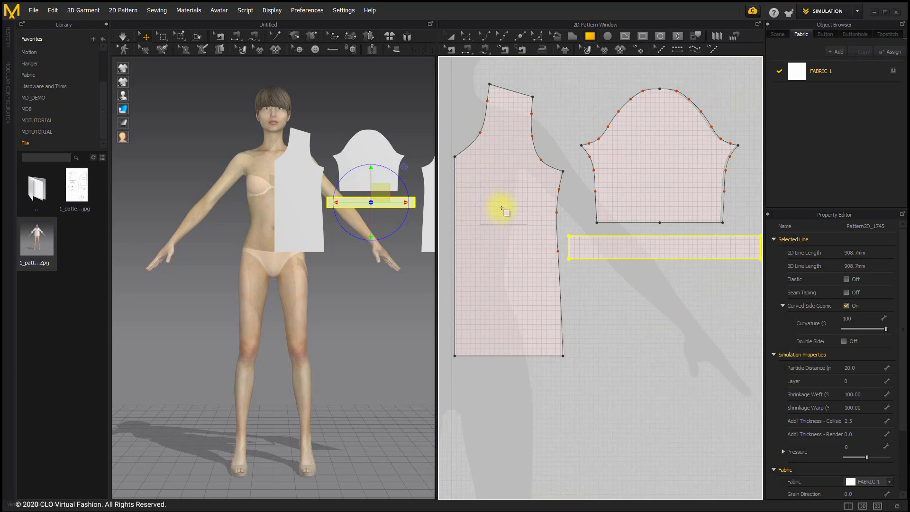
mouse_move(683, 63)
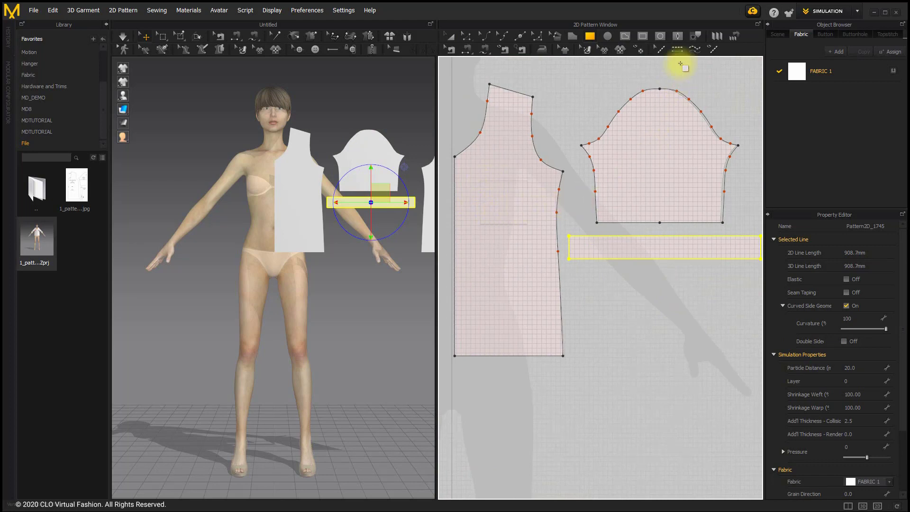
mouse_move(641, 41)
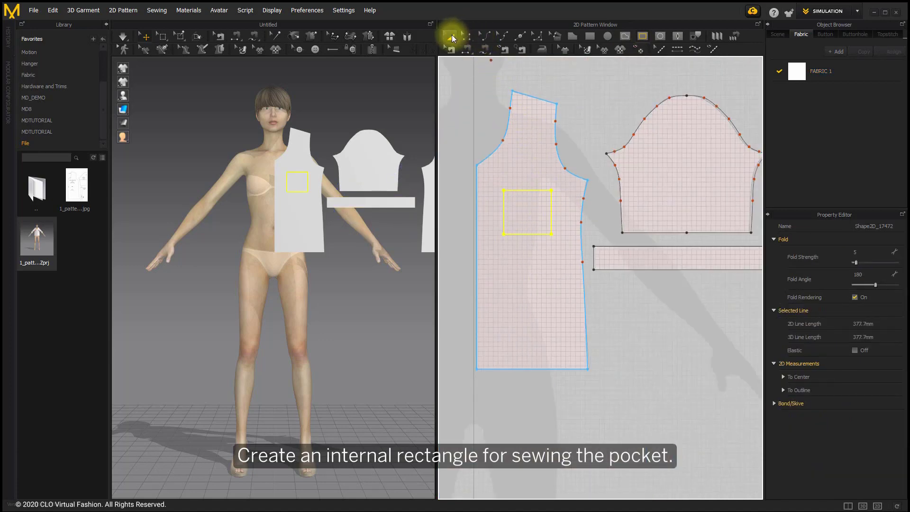
Clone the internal pocket rectangle on the front bodice as a separate pocket pattern
right_click(518, 192)
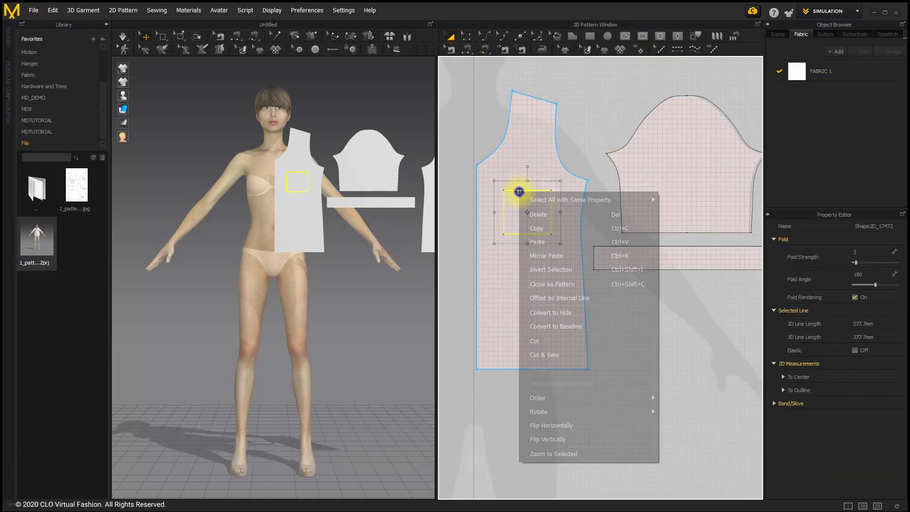
mouse_move(569, 302)
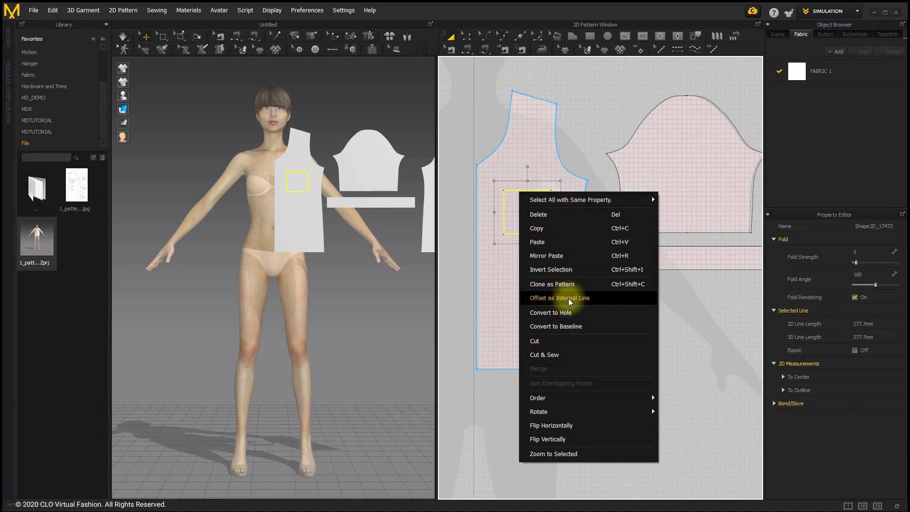
mouse_move(586, 347)
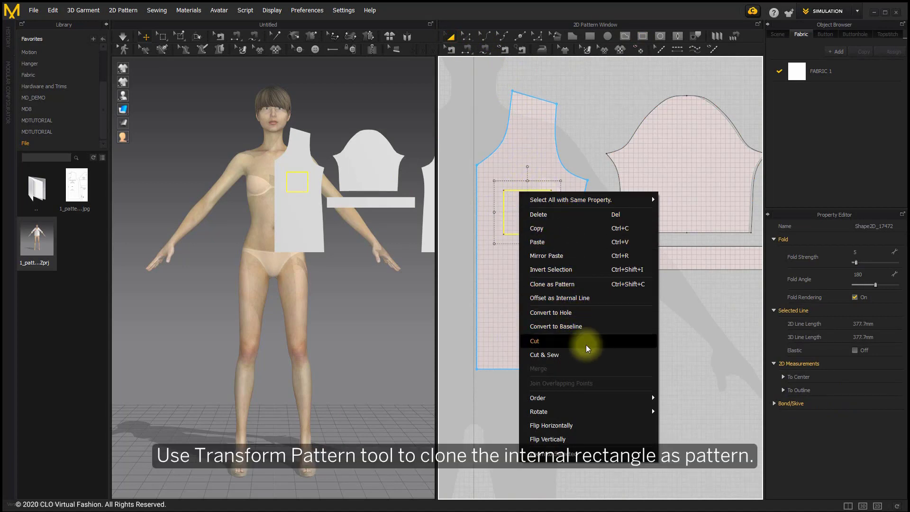
mouse_move(575, 283)
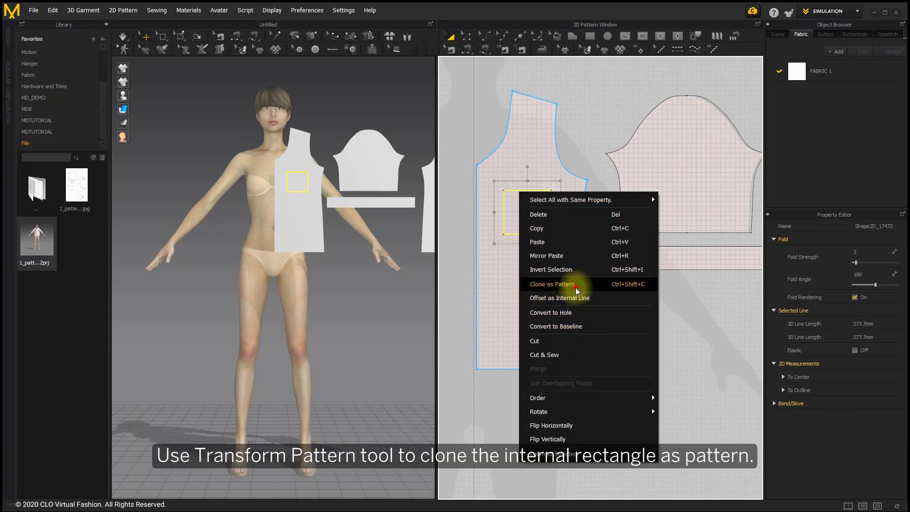
click(551, 283)
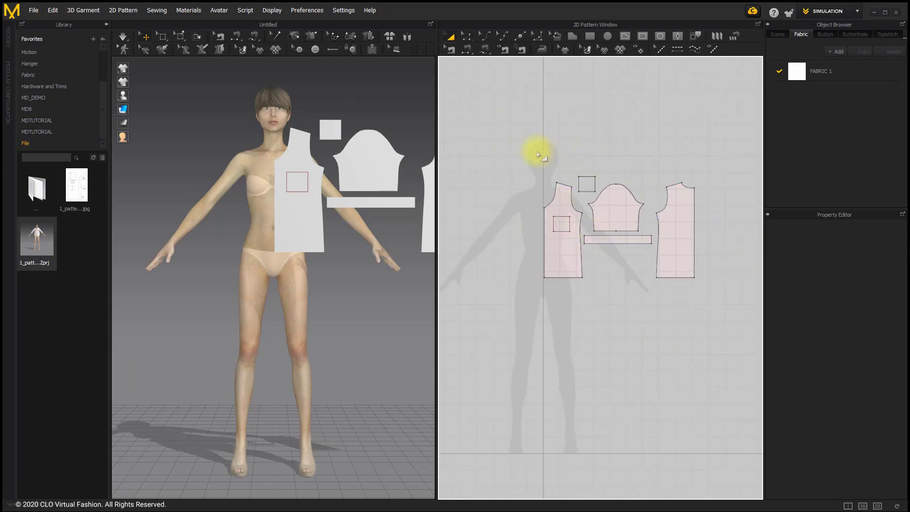
click(612, 209)
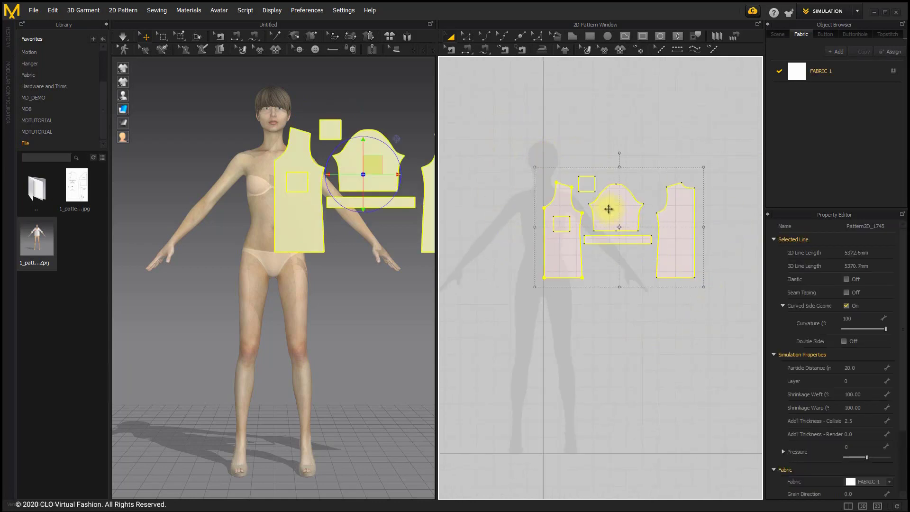
right_click(608, 208)
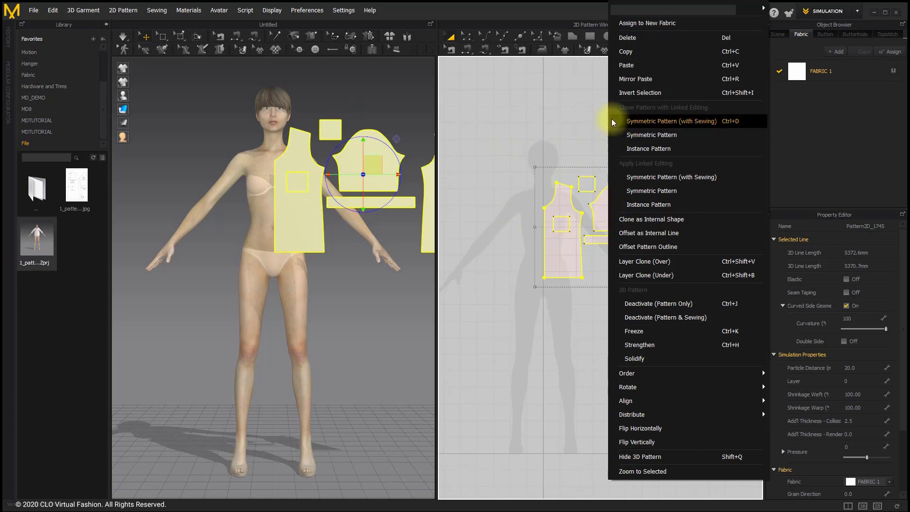
mouse_move(633, 176)
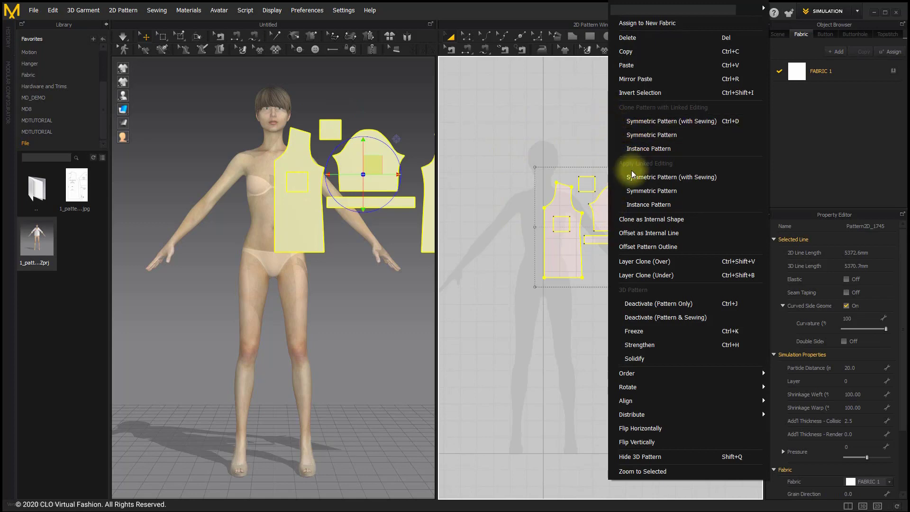
mouse_move(688, 177)
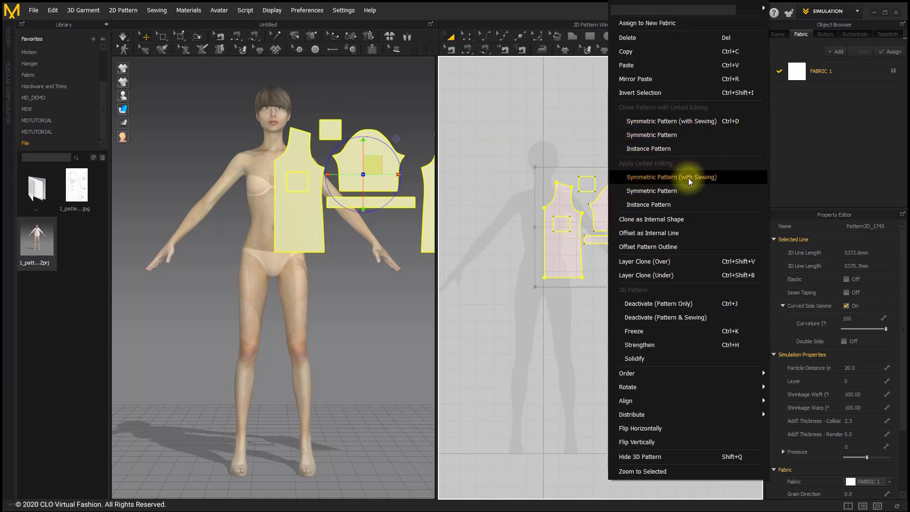
mouse_move(672, 120)
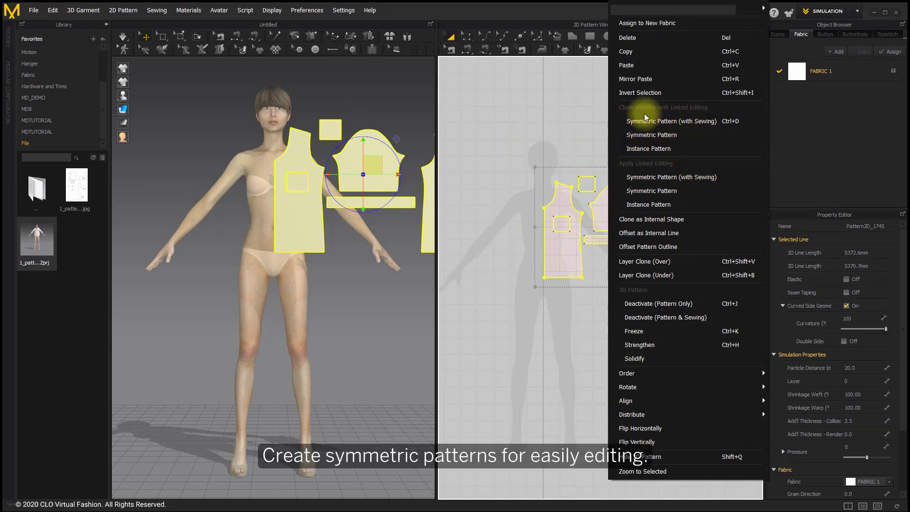
click(671, 120)
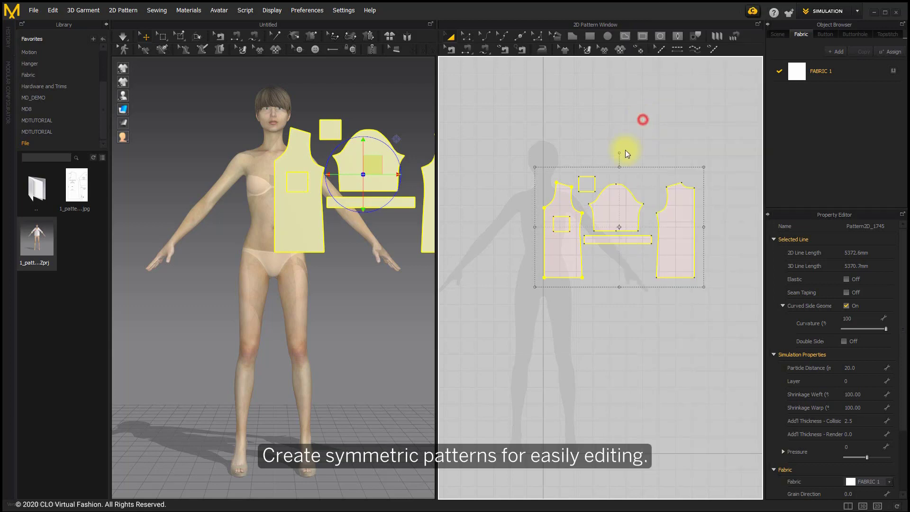